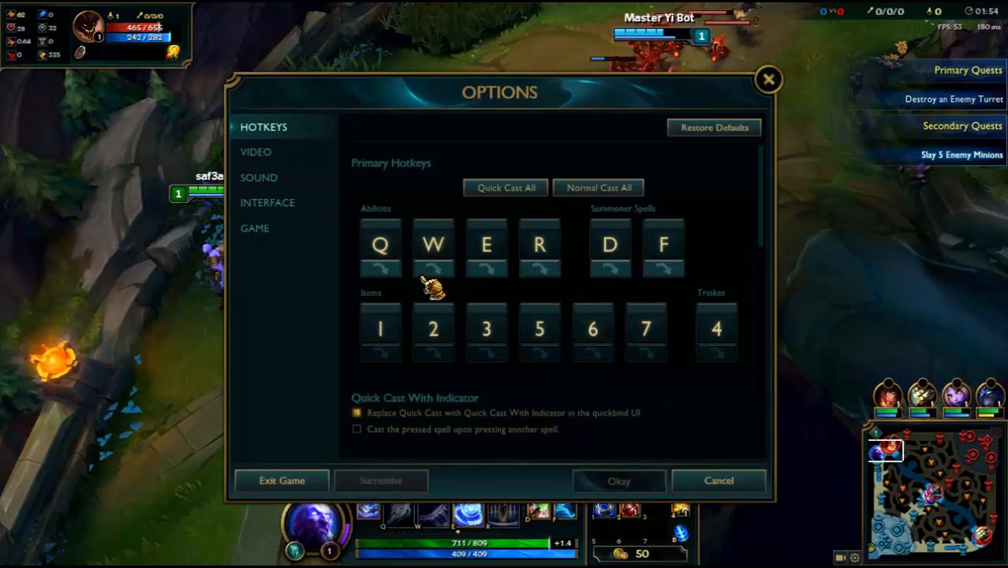
pyautogui.moveTo(393, 253)
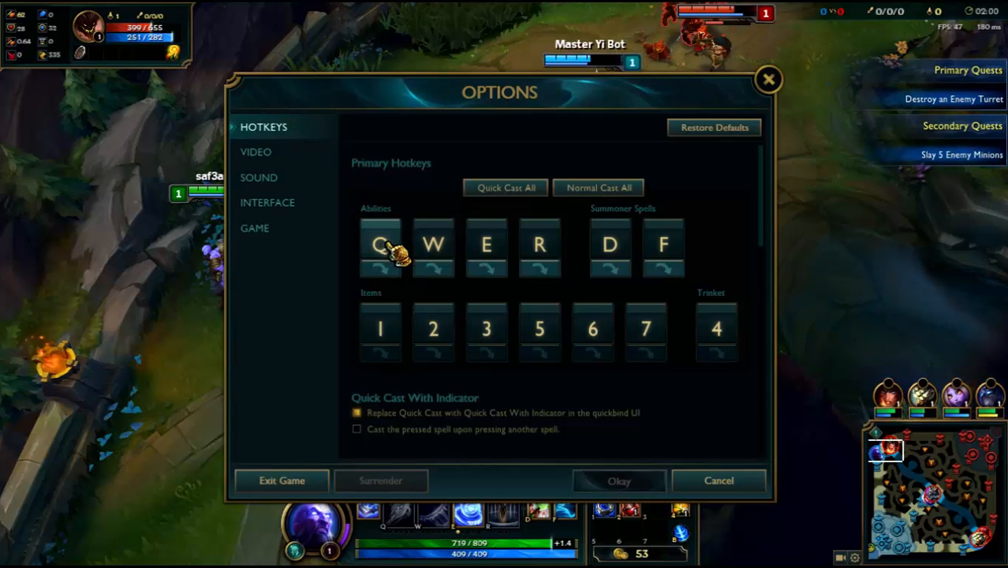
# Step: Rebind the first ability to Space and back to Q, save, then leave the match
pyautogui.click(381, 244)
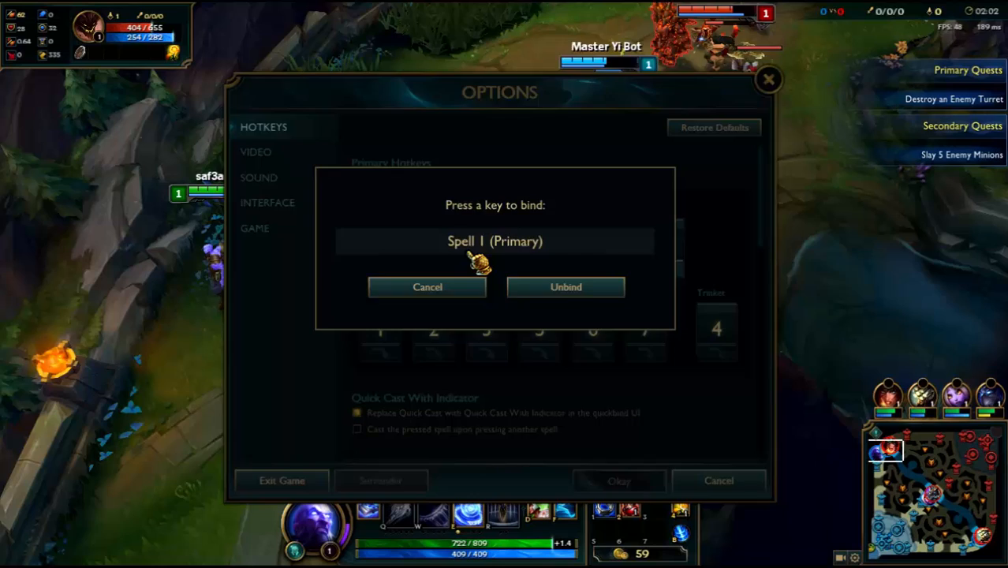
pyautogui.press('space')
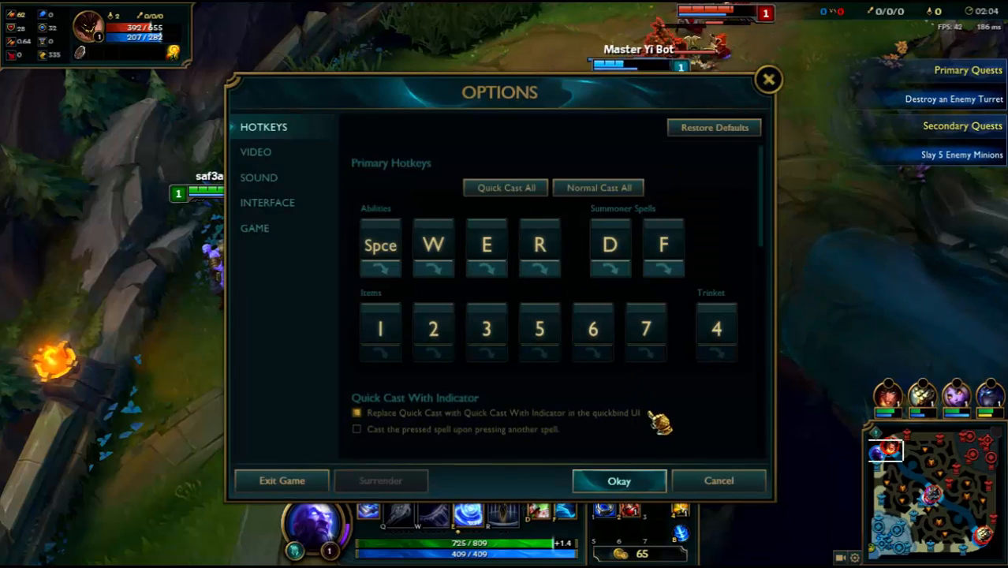
pyautogui.click(619, 481)
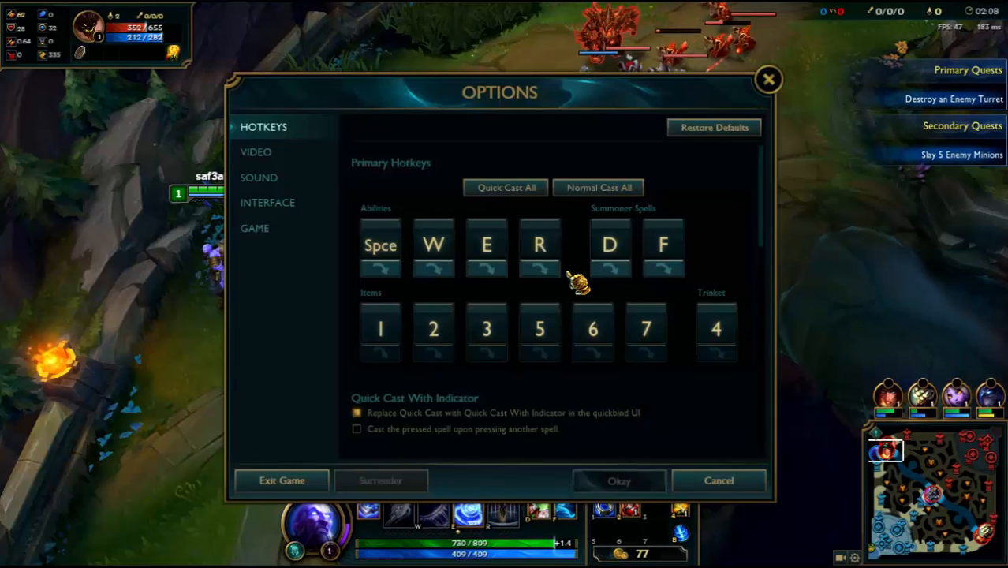
pyautogui.click(381, 245)
pyautogui.write('Q')
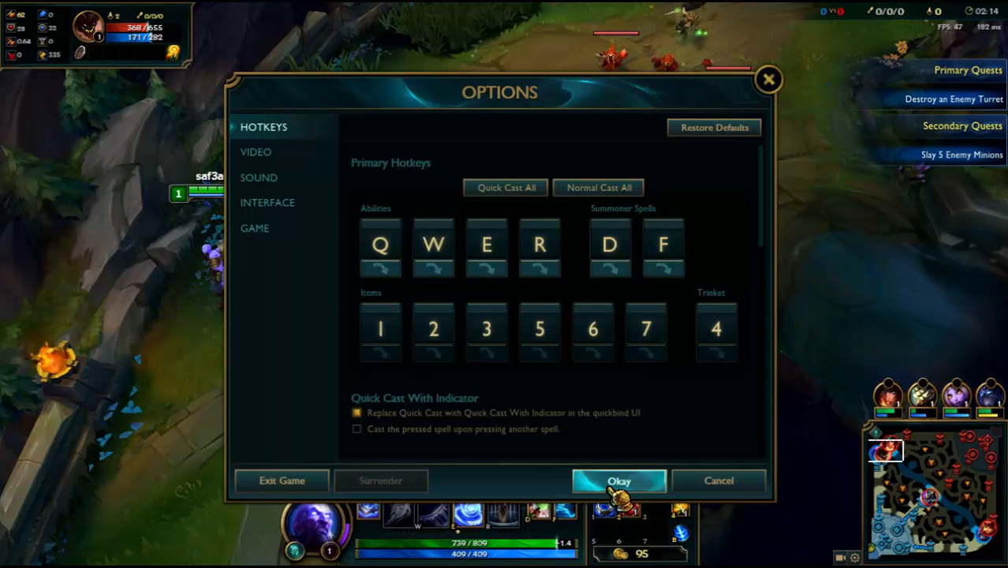
pyautogui.click(619, 480)
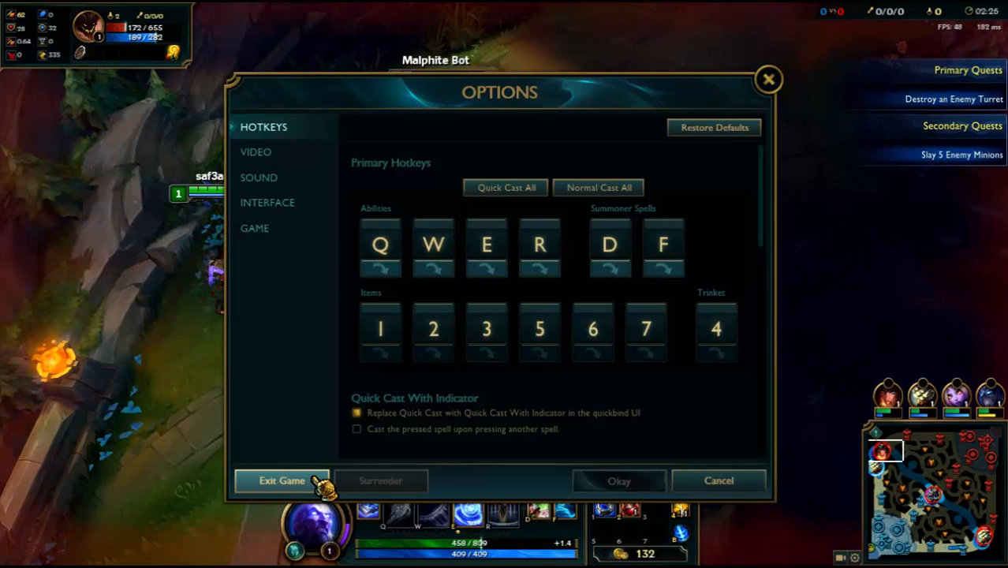
pyautogui.click(280, 480)
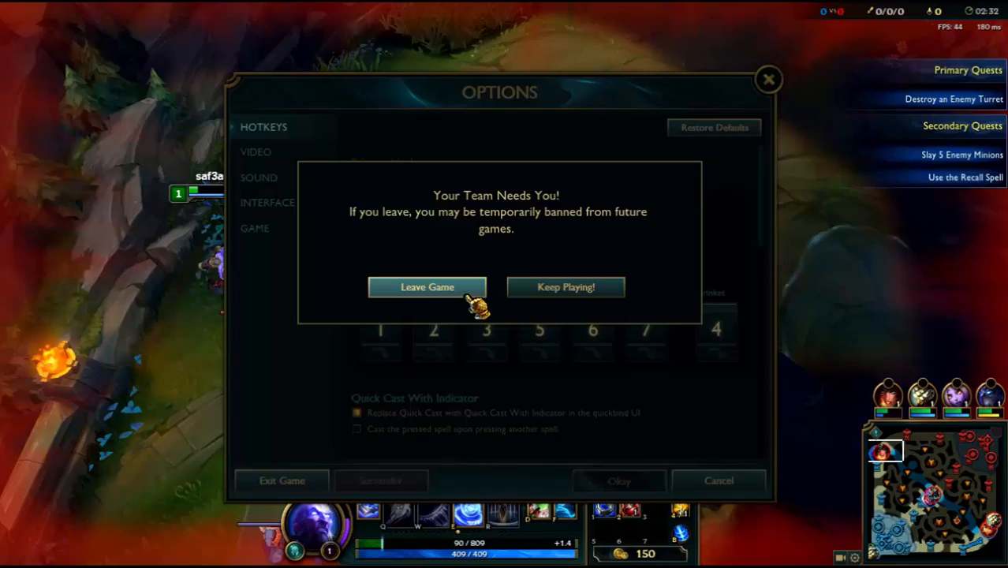
pyautogui.click(426, 287)
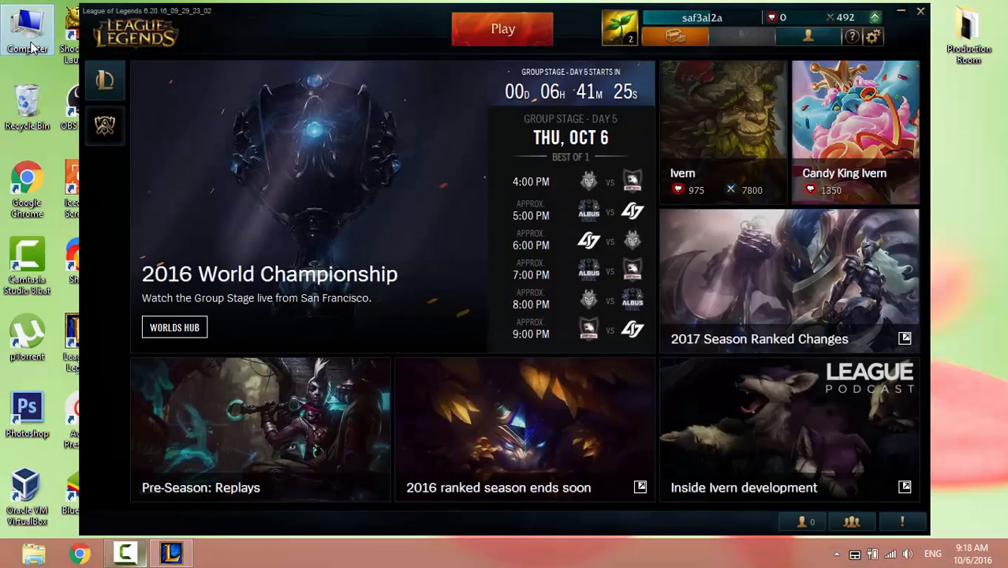
# Step: Browse to C:\Riot Games\League of Legends\Config and open input.ini in Notepad++
pyautogui.doubleClick(23, 24)
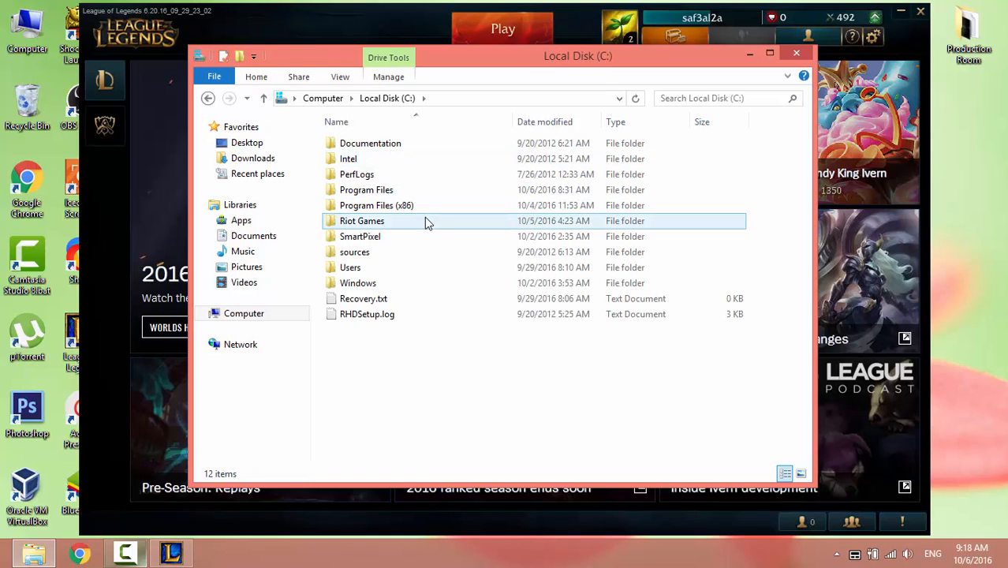
pyautogui.doubleClick(360, 221)
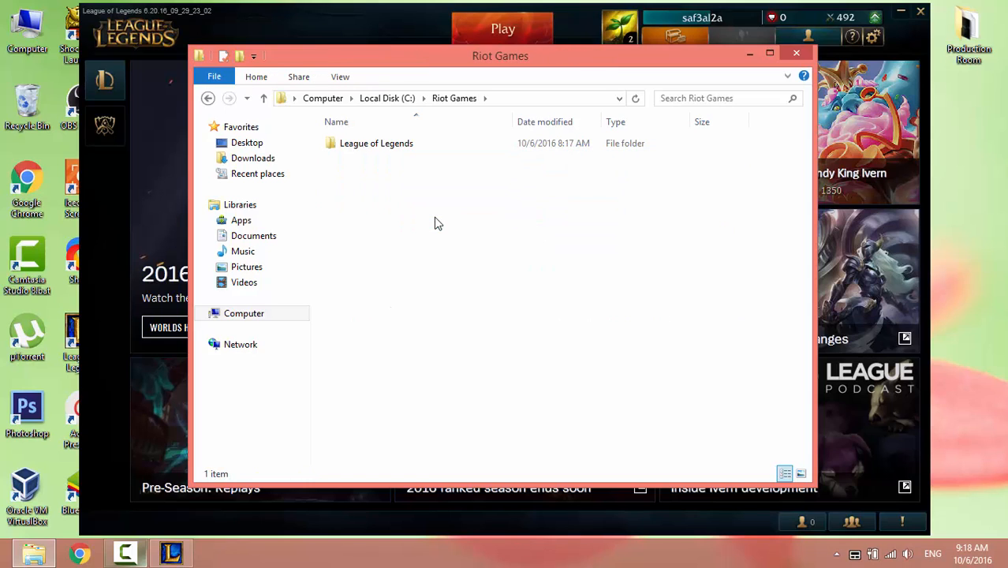
pyautogui.doubleClick(376, 142)
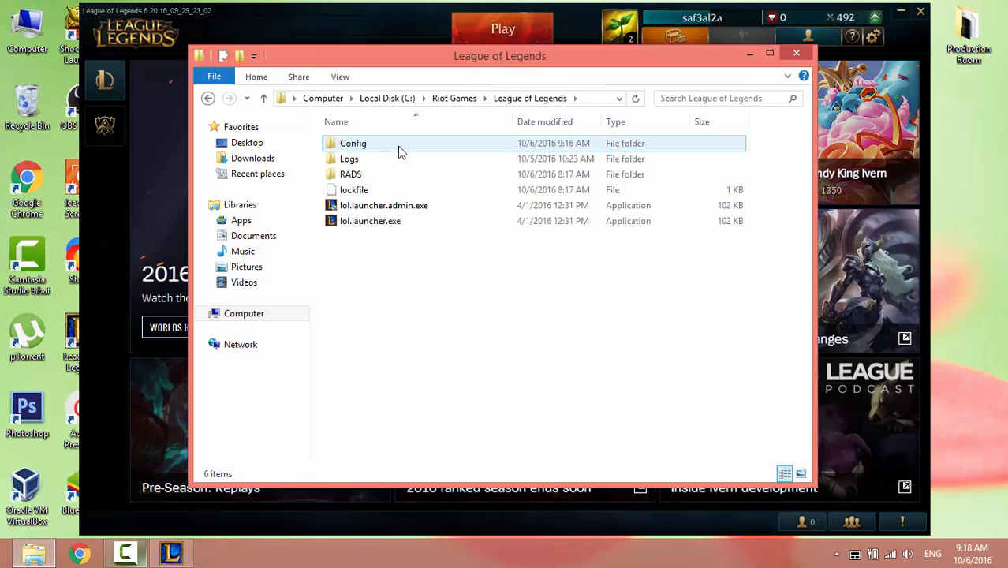
pyautogui.doubleClick(354, 143)
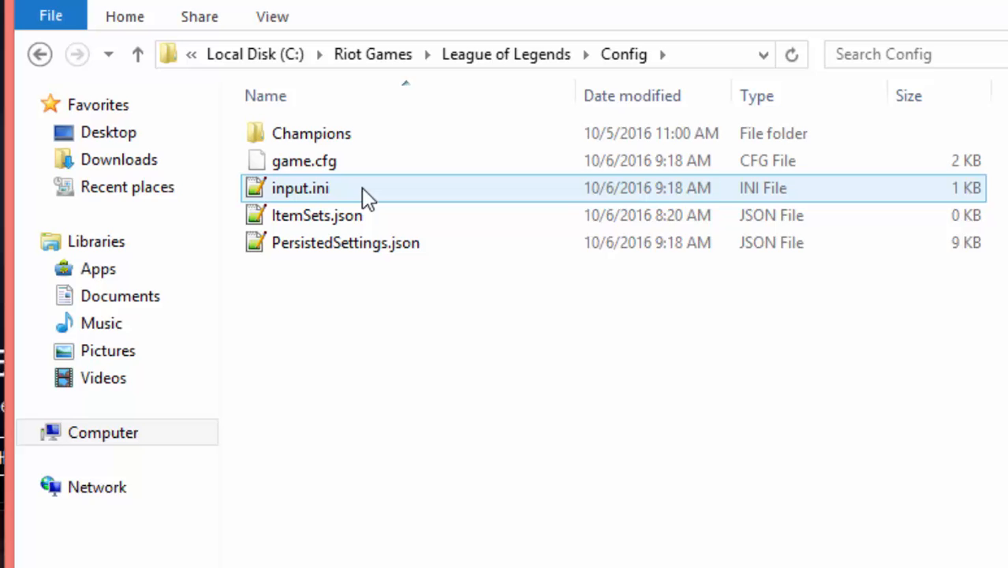
pyautogui.moveTo(365, 195)
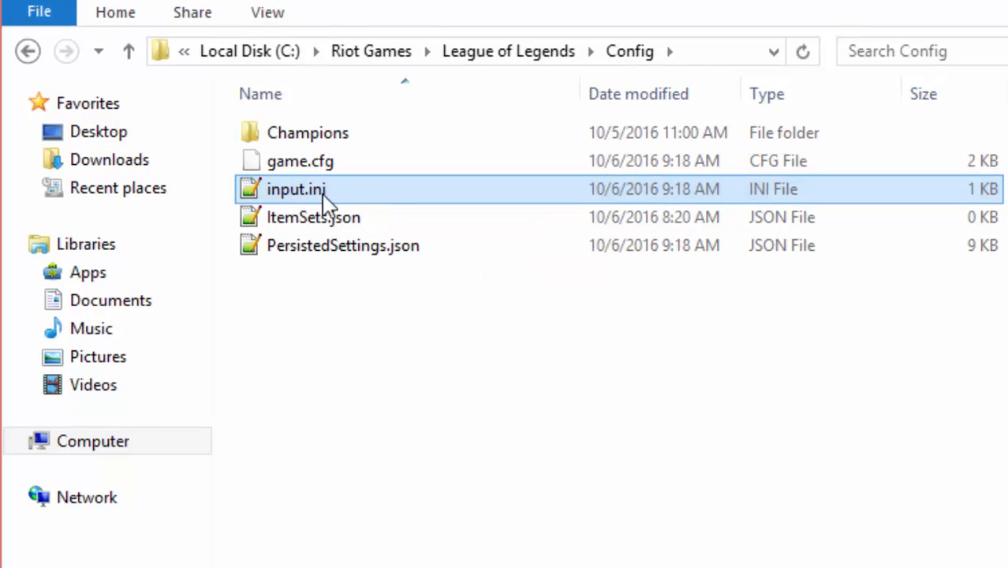
pyautogui.moveTo(428, 202)
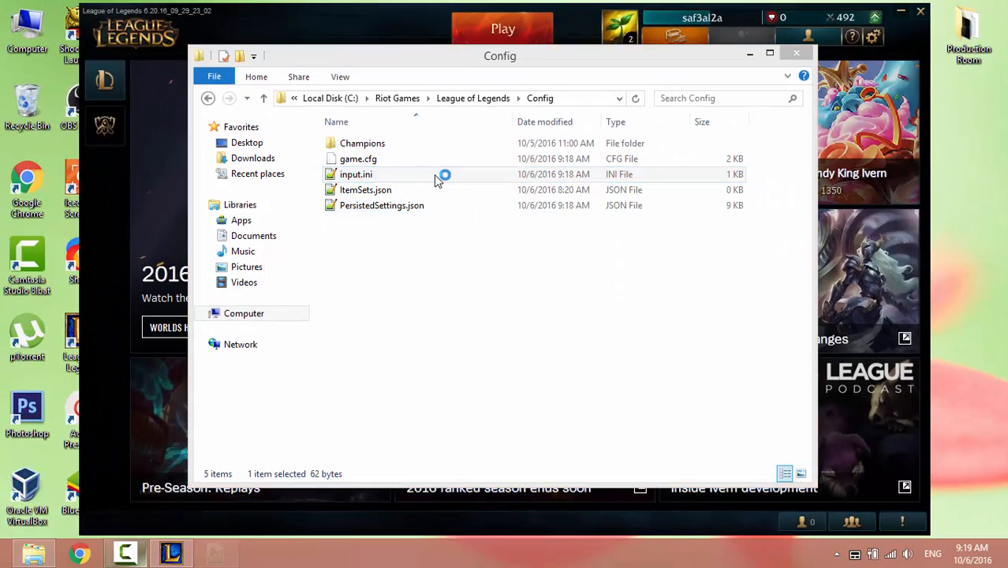
pyautogui.doubleClick(356, 174)
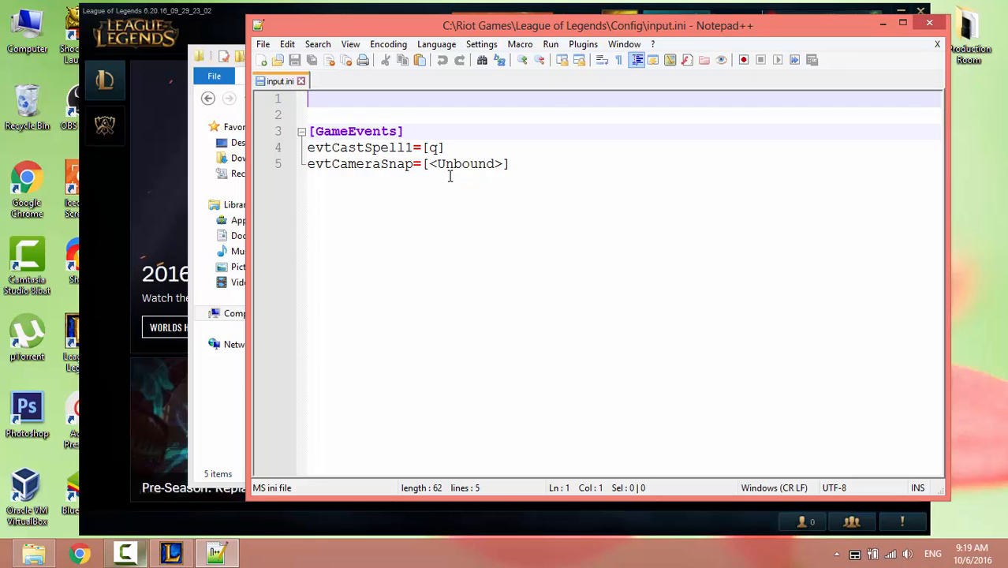
# Step: Open PersistedSettings.json beside input.ini and select its Input.ini section entry
pyautogui.click(608, 164)
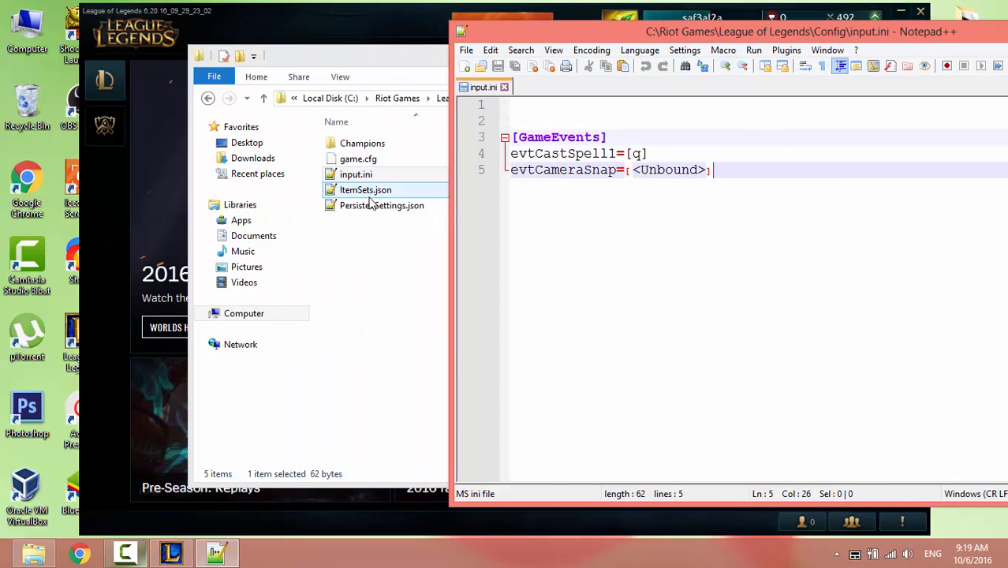
pyautogui.doubleClick(379, 205)
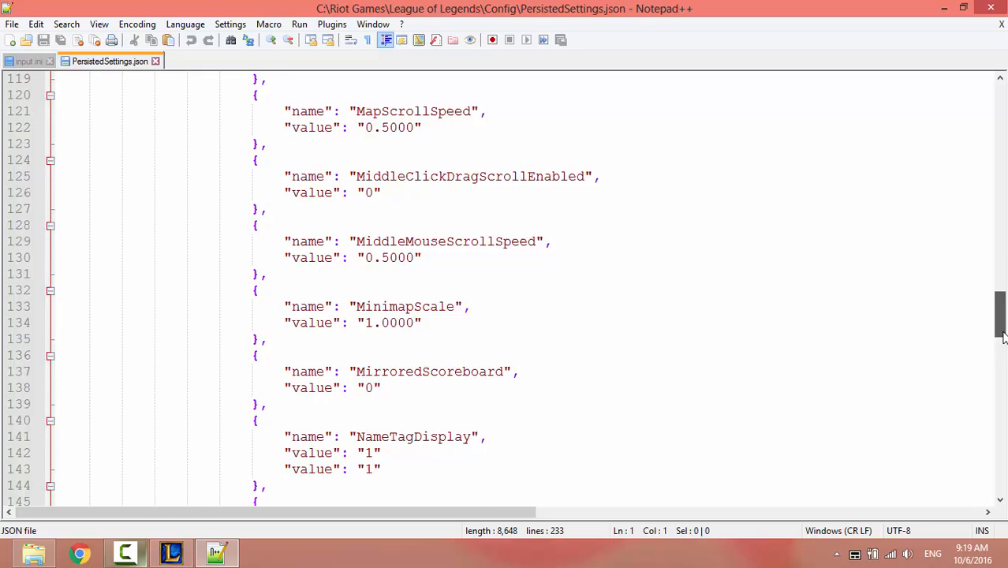
pyautogui.scroll(-3)
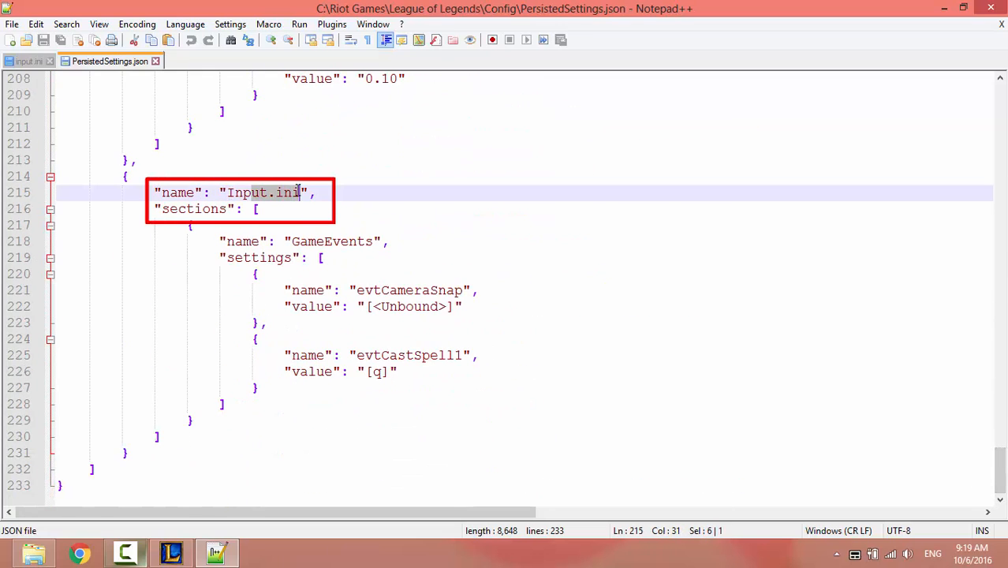
pyautogui.click(311, 192)
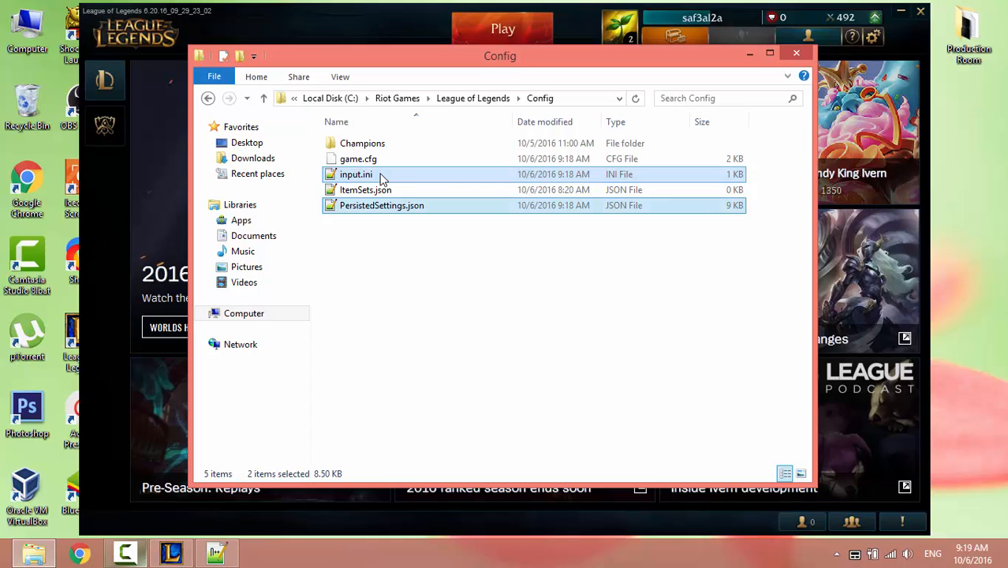
# Step: Copy input.ini and PersistedSettings.json, then open PersistedSettings.json for editing
pyautogui.rightClick(356, 175)
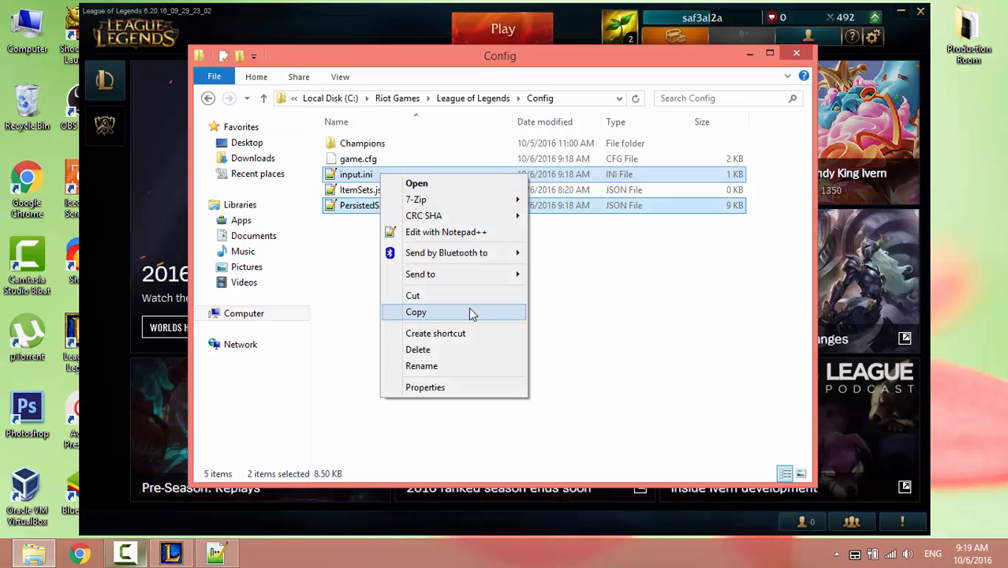
pyautogui.click(416, 312)
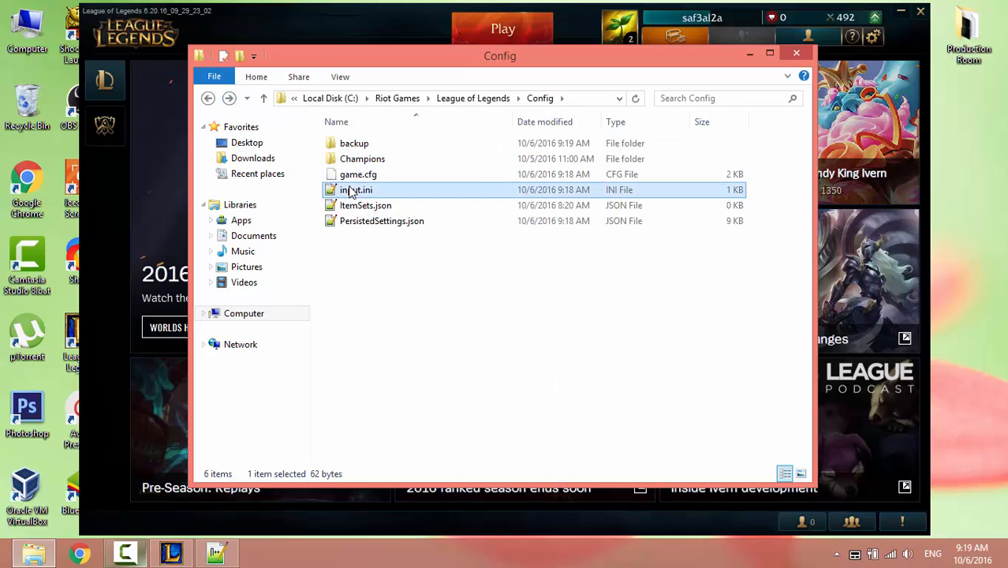
pyautogui.moveTo(375, 193)
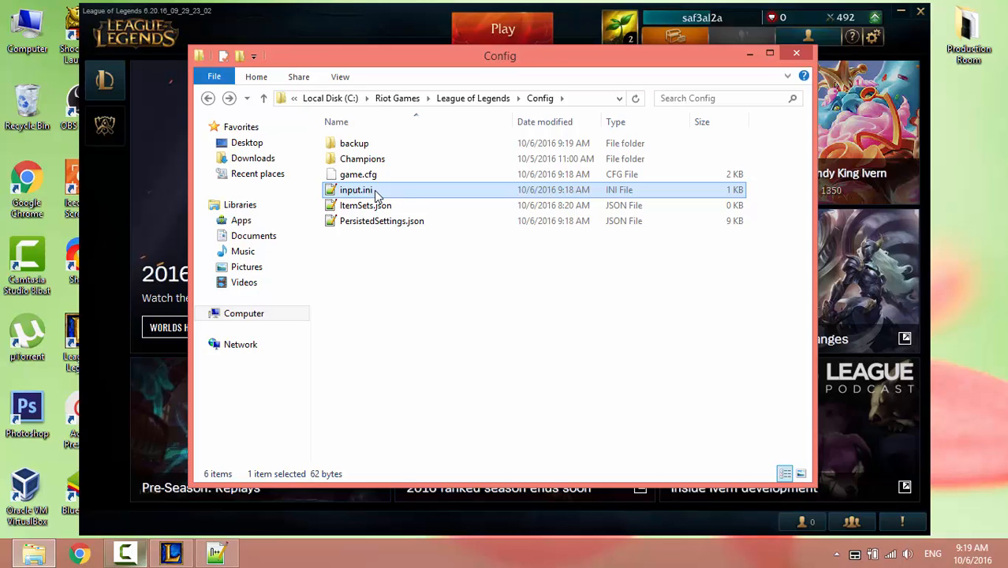
pyautogui.moveTo(390, 236)
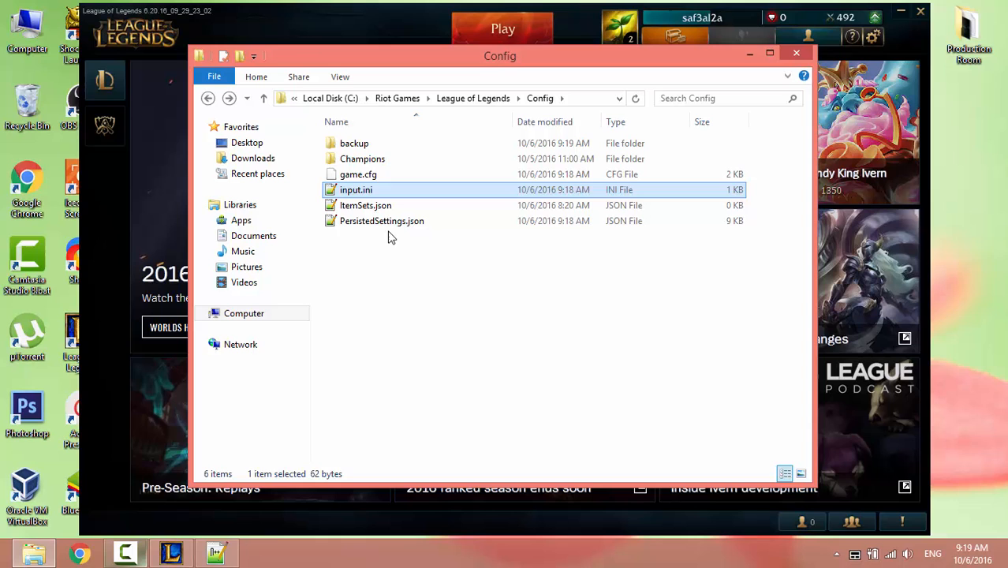
pyautogui.doubleClick(382, 221)
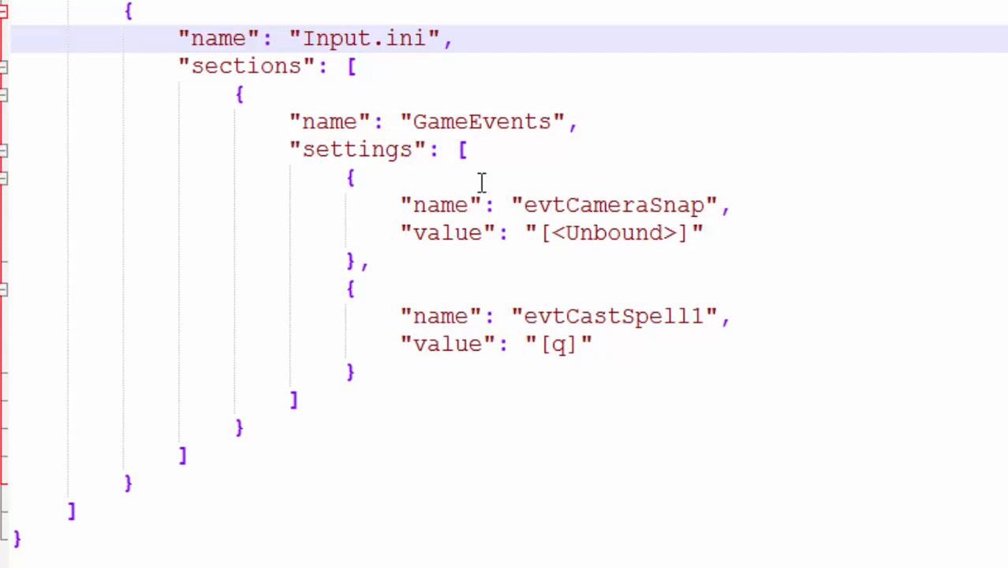
pyautogui.moveTo(694, 205)
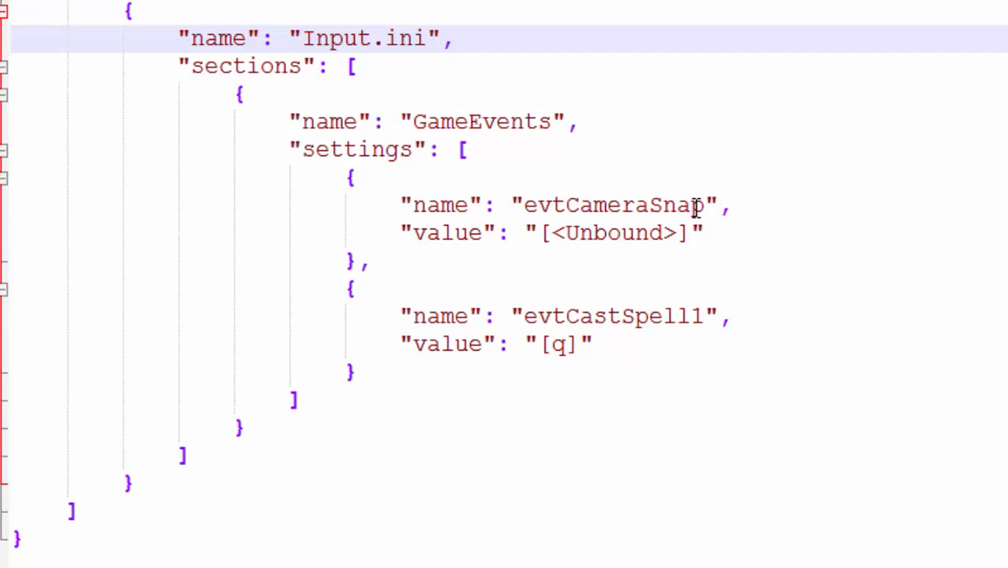
# Step: Rename the event to evtPlayerAttackMoveClick and set its value to [Button 1]
pyautogui.press('Backspace')
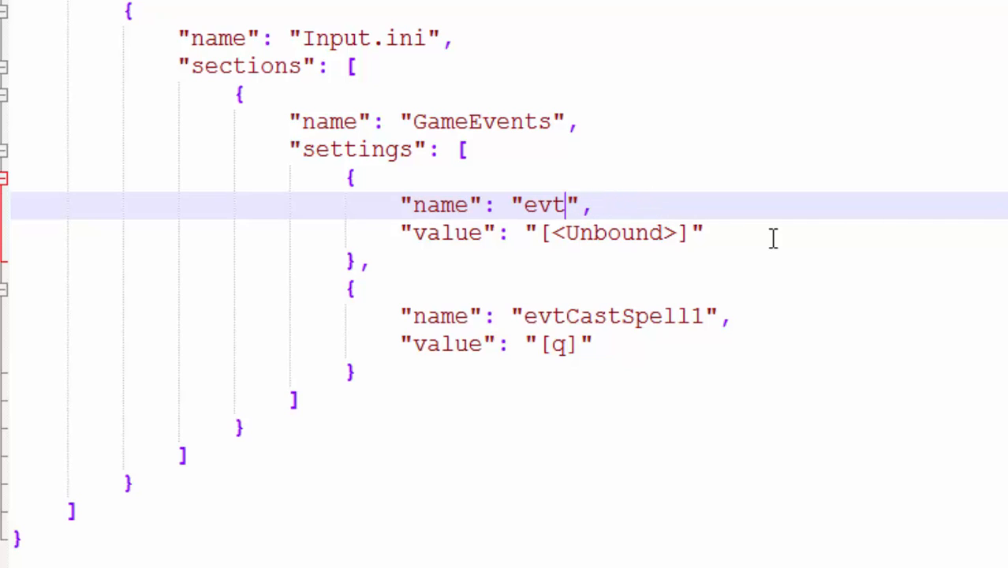
pyautogui.write('Player')
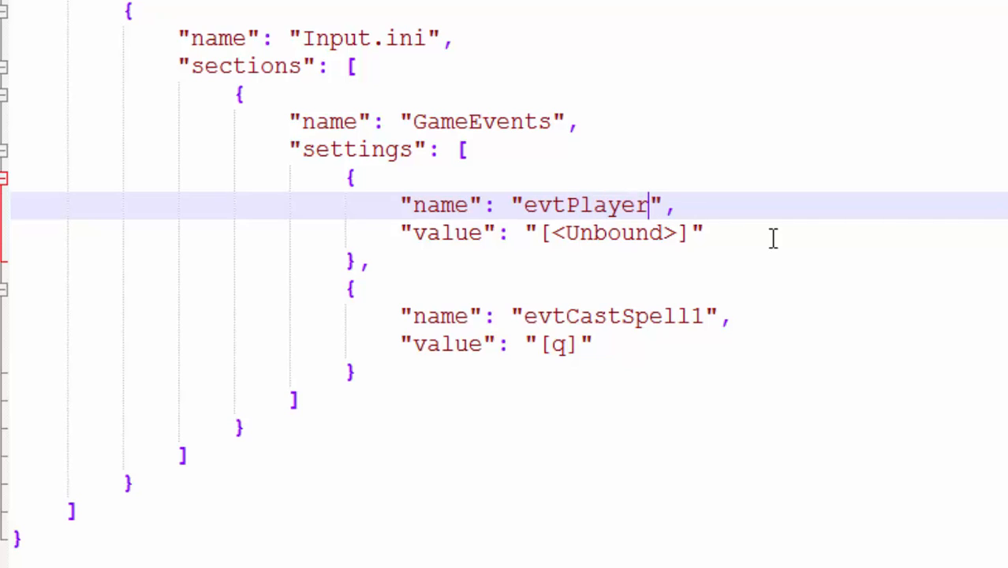
pyautogui.write('AttackMo')
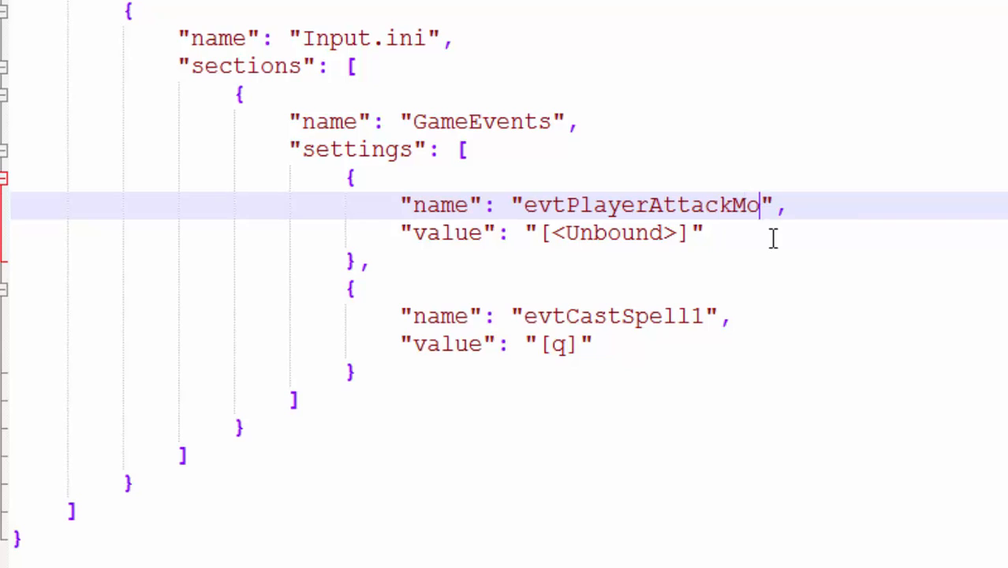
pyautogui.write('veClick')
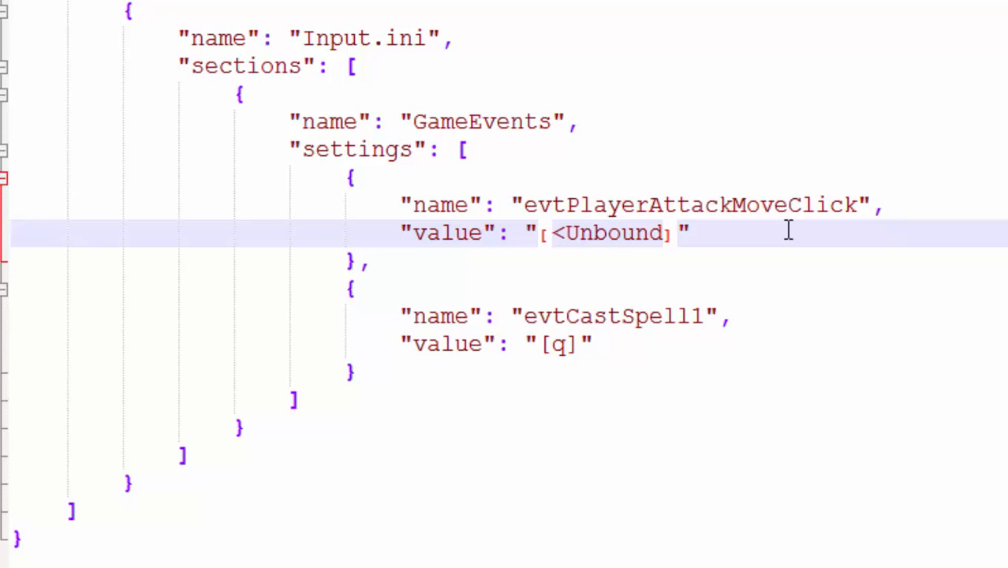
pyautogui.write('Button 1')
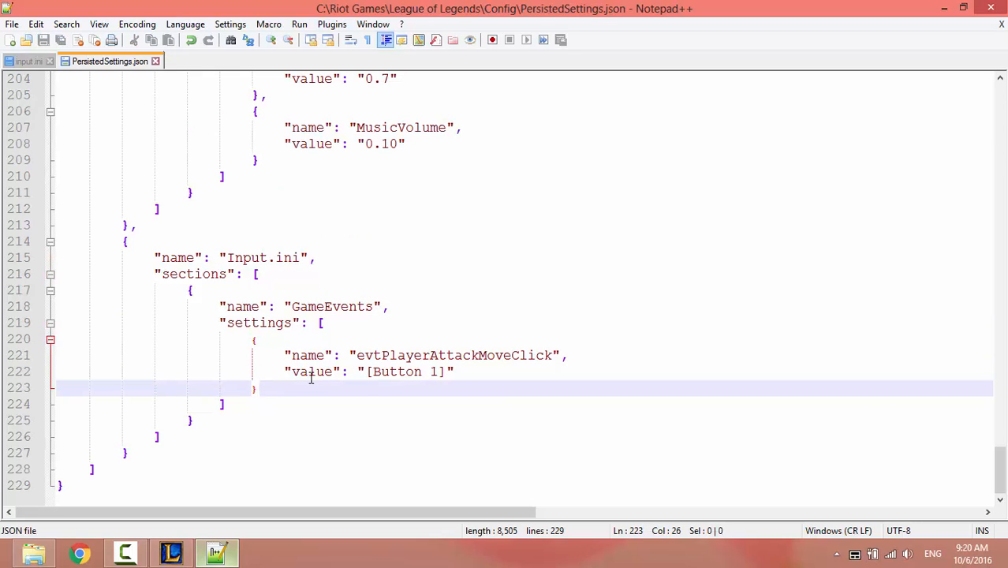
pyautogui.moveTo(358, 337)
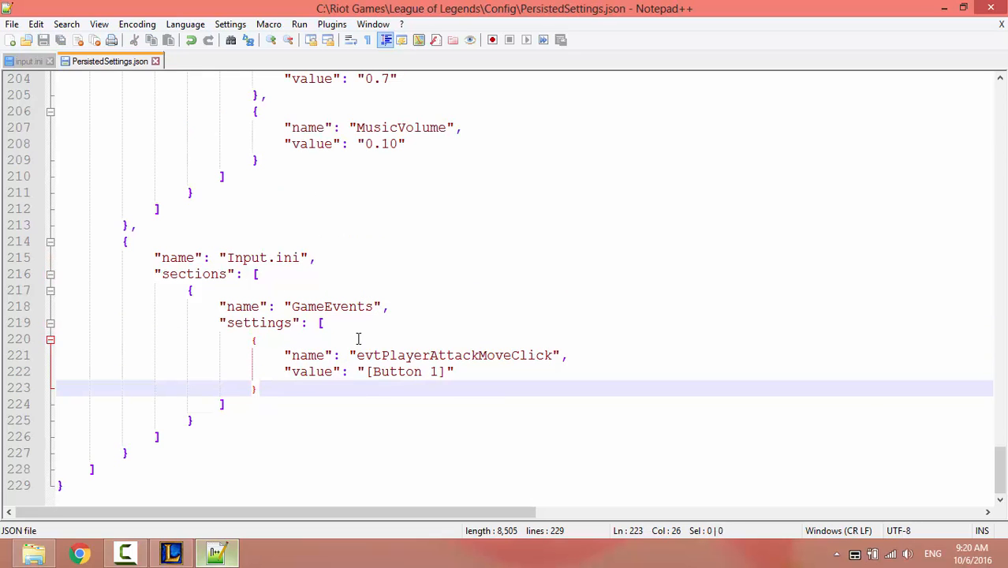
pyautogui.click(10, 24)
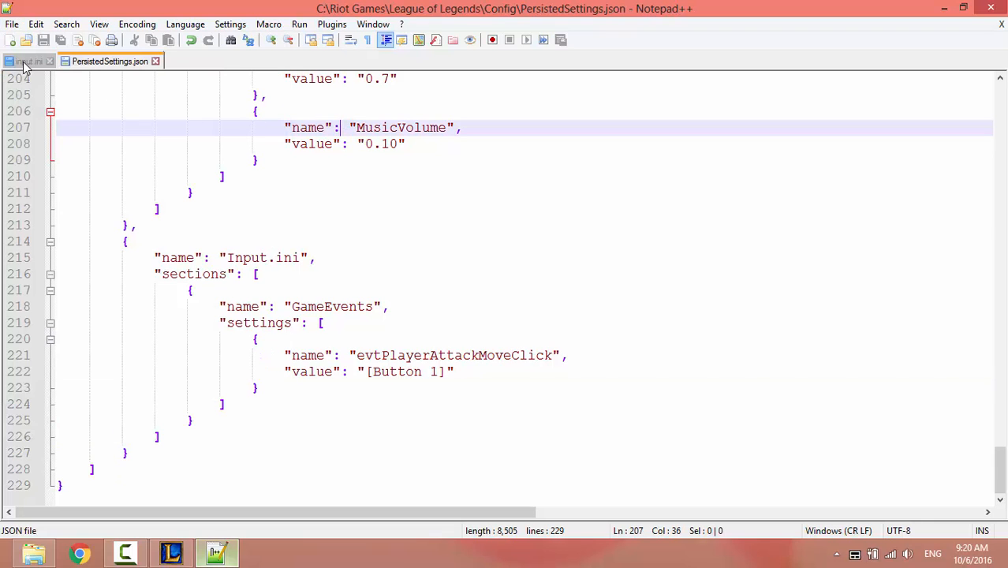
# Step: Replace input.ini's bindings with evtPlayerAttackMoveClick=[Button 1], save, and close Notepad++
pyautogui.click(27, 61)
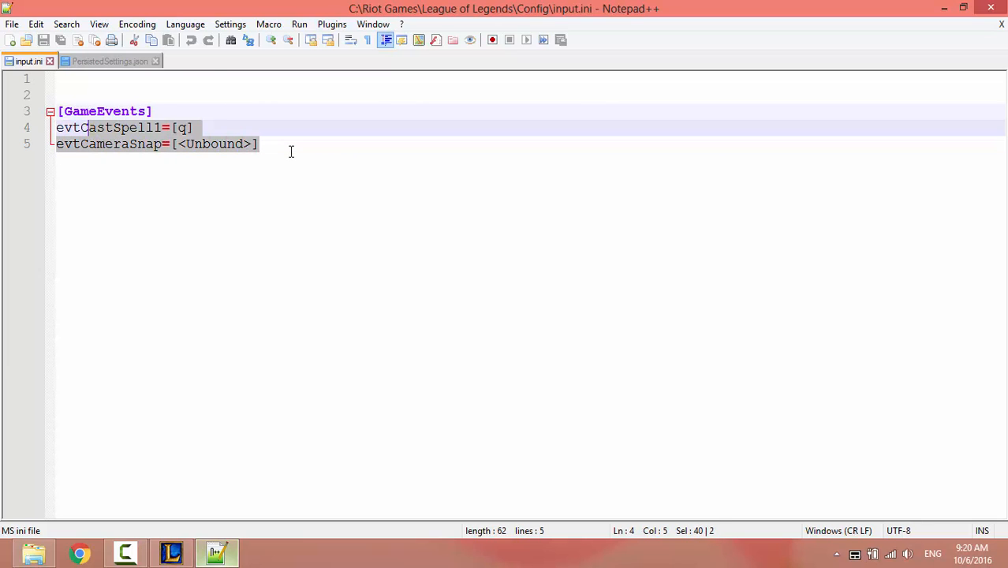
pyautogui.press('Delete')
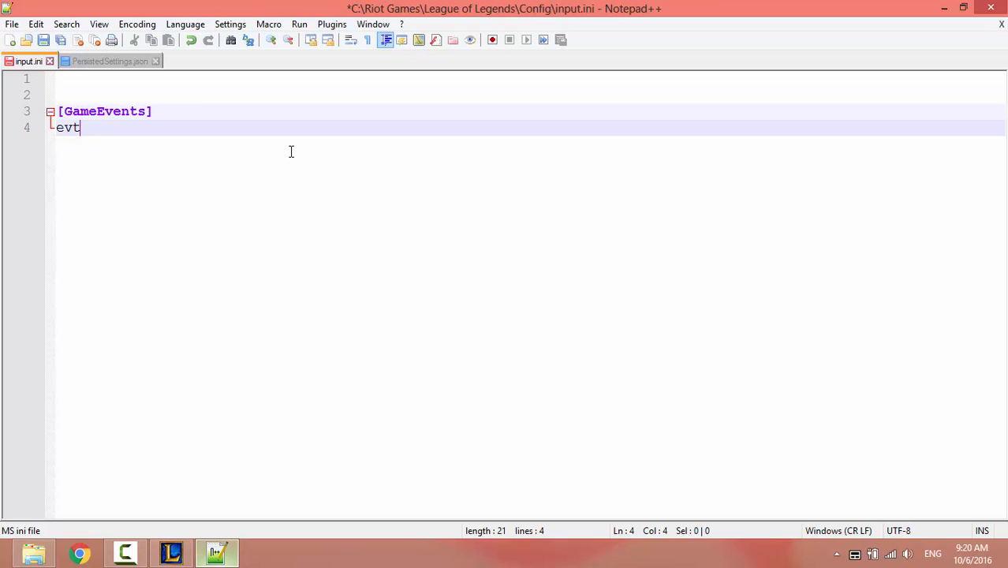
pyautogui.write('P')
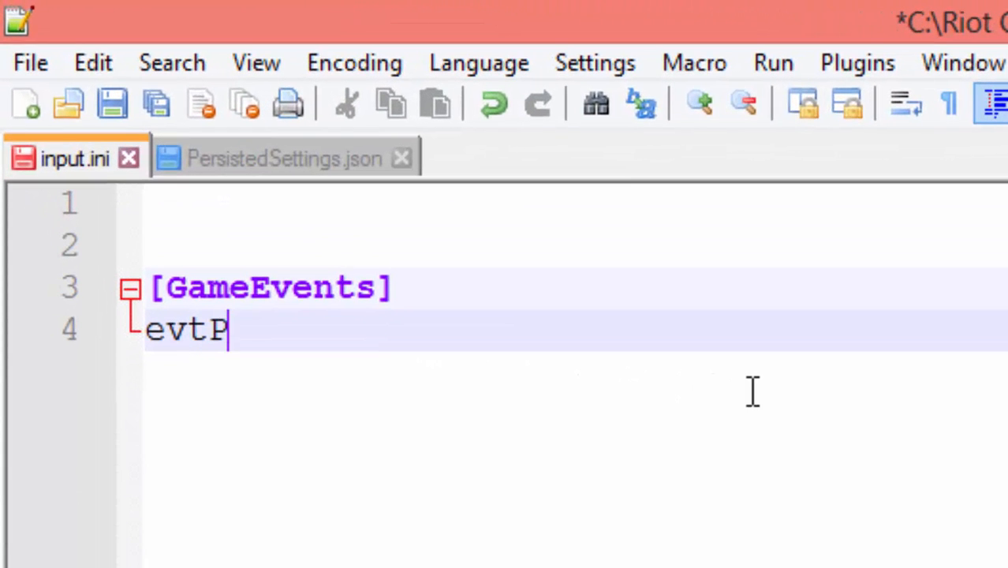
pyautogui.write('layerAtt')
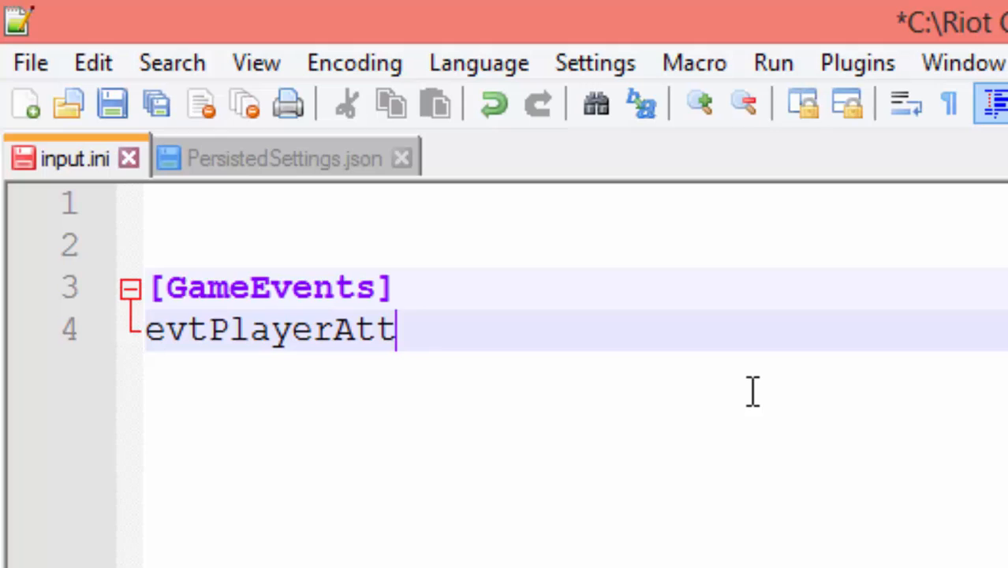
pyautogui.write('ackMoveClick=[Button 1')
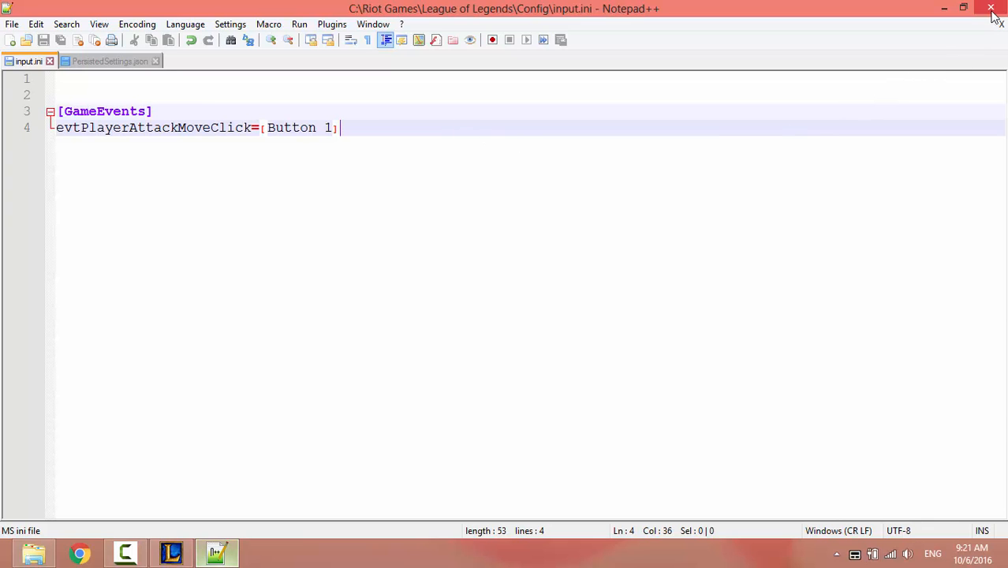
pyautogui.click(989, 9)
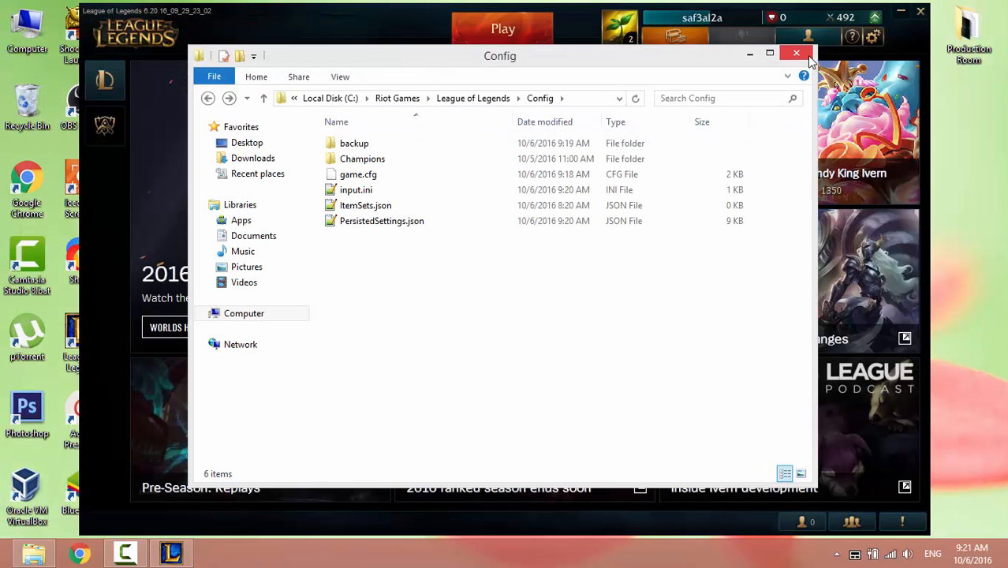
# Step: Close the Config folder window and choose a game in the League client
pyautogui.click(796, 53)
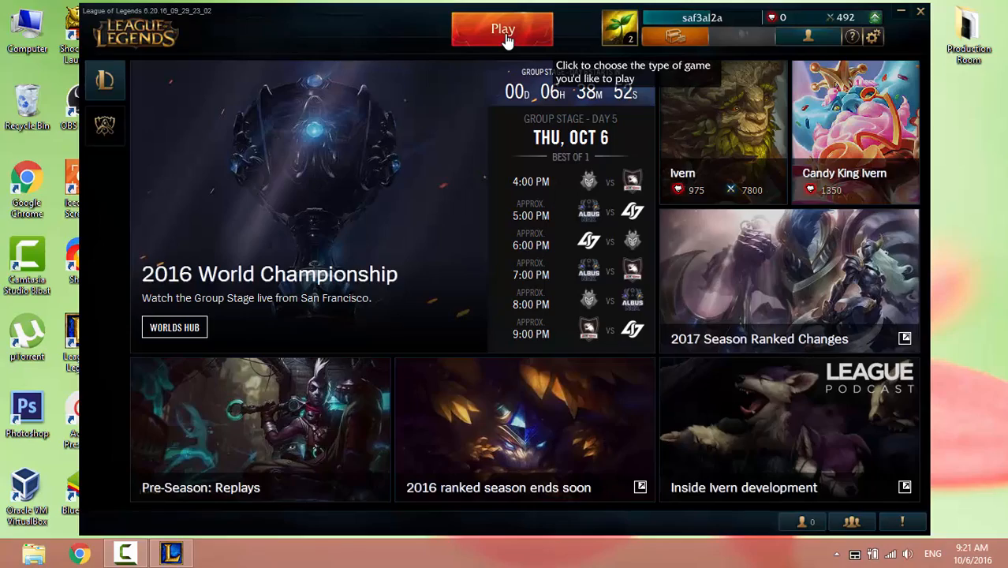
pyautogui.click(501, 28)
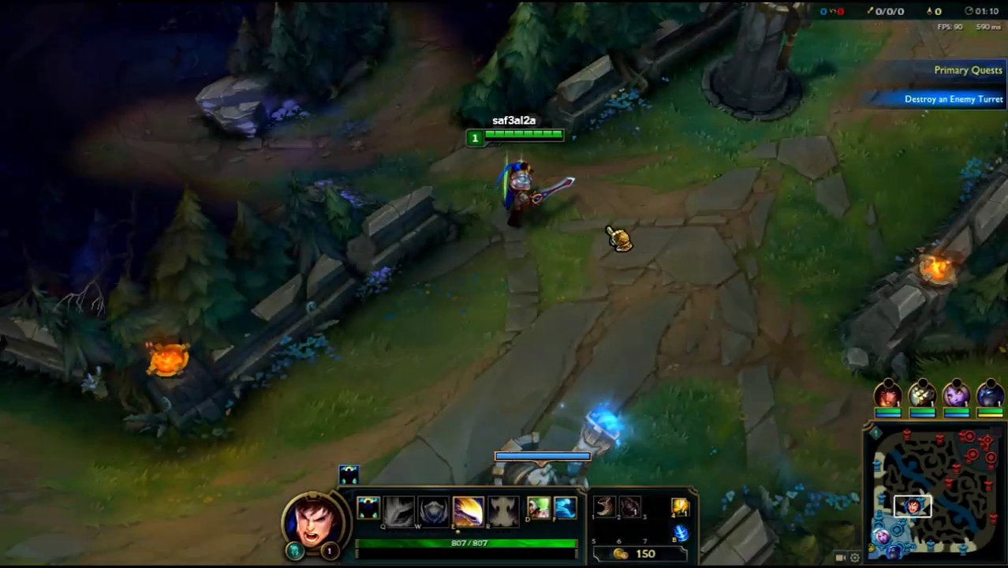